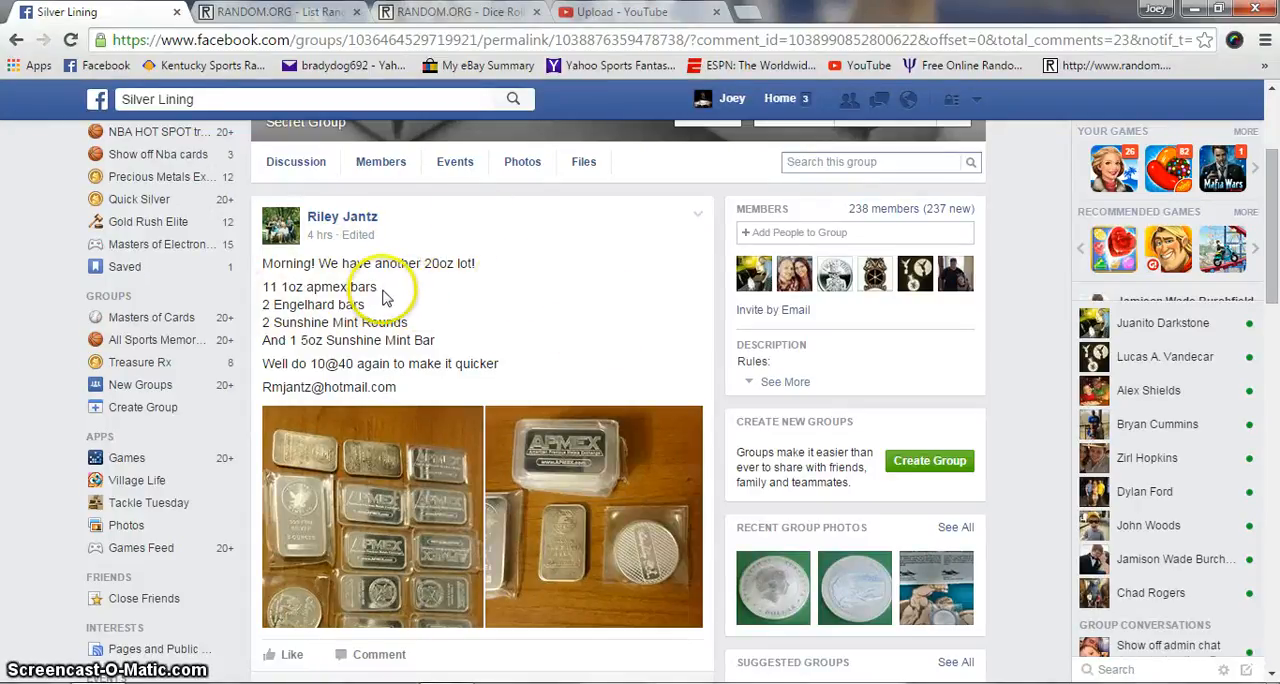
mouse_move(504, 320)
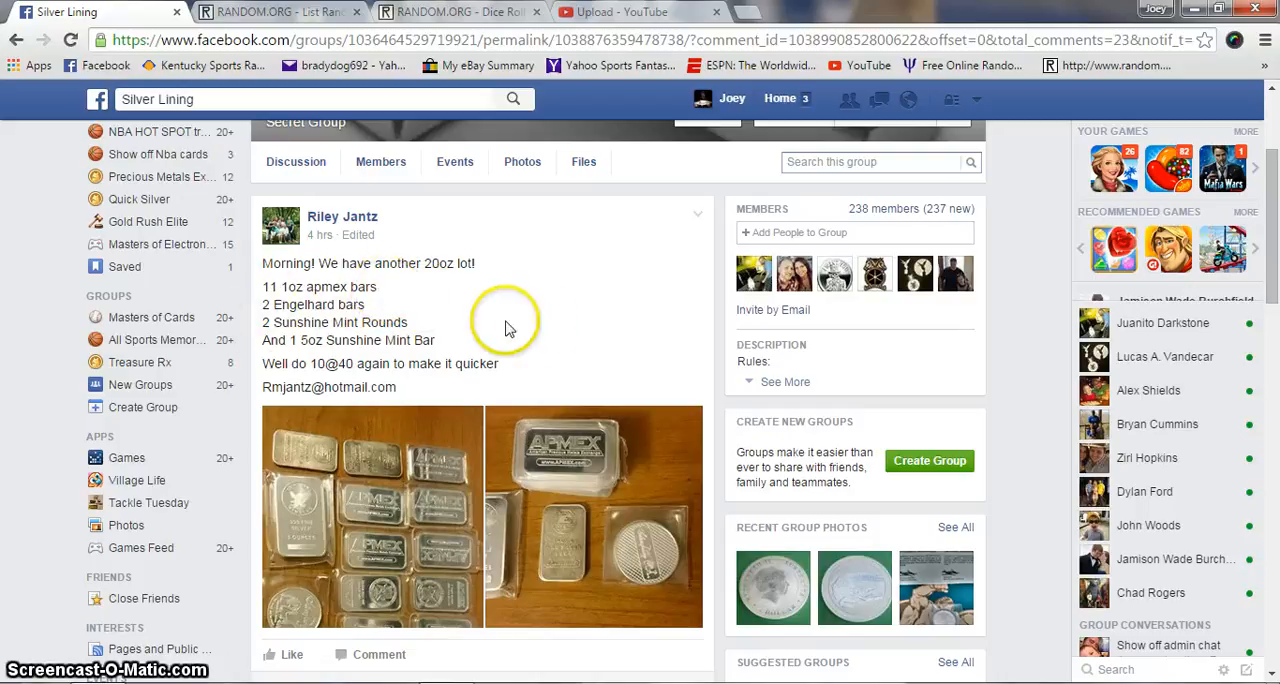
mouse_move(316, 364)
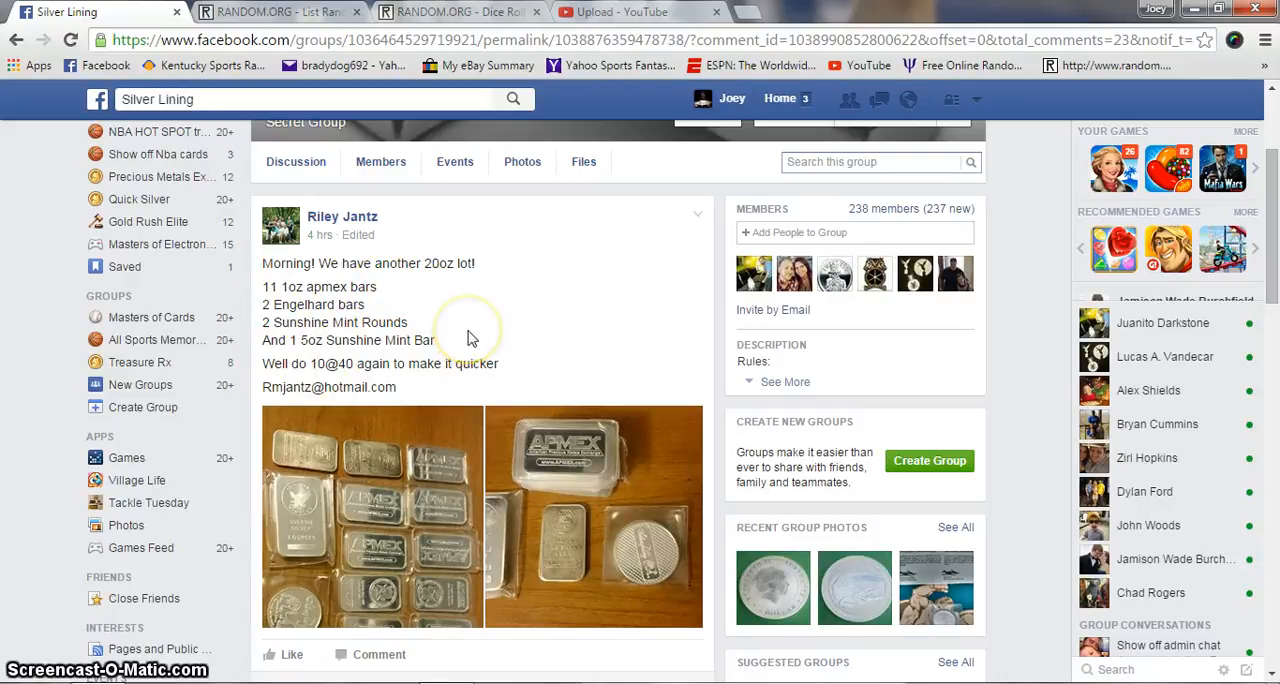
- Comment 'Live' on the Facebook silver lot thread
scroll(down, 3)
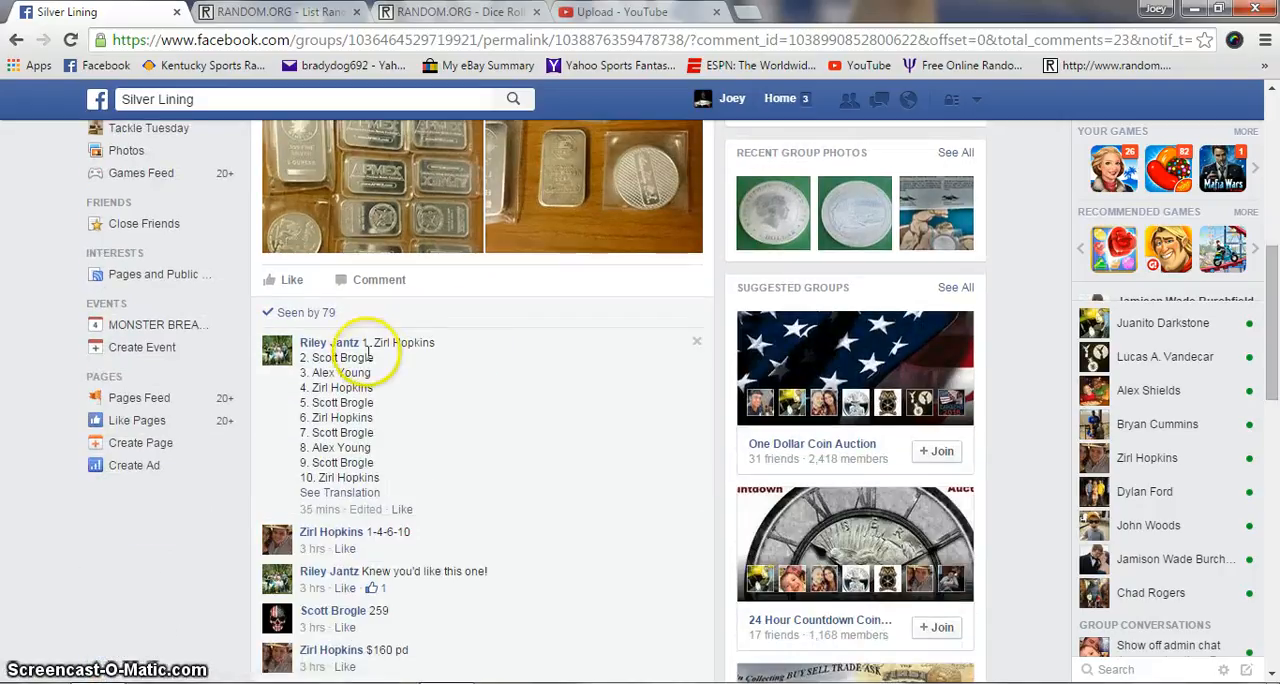
right_click(460, 384)
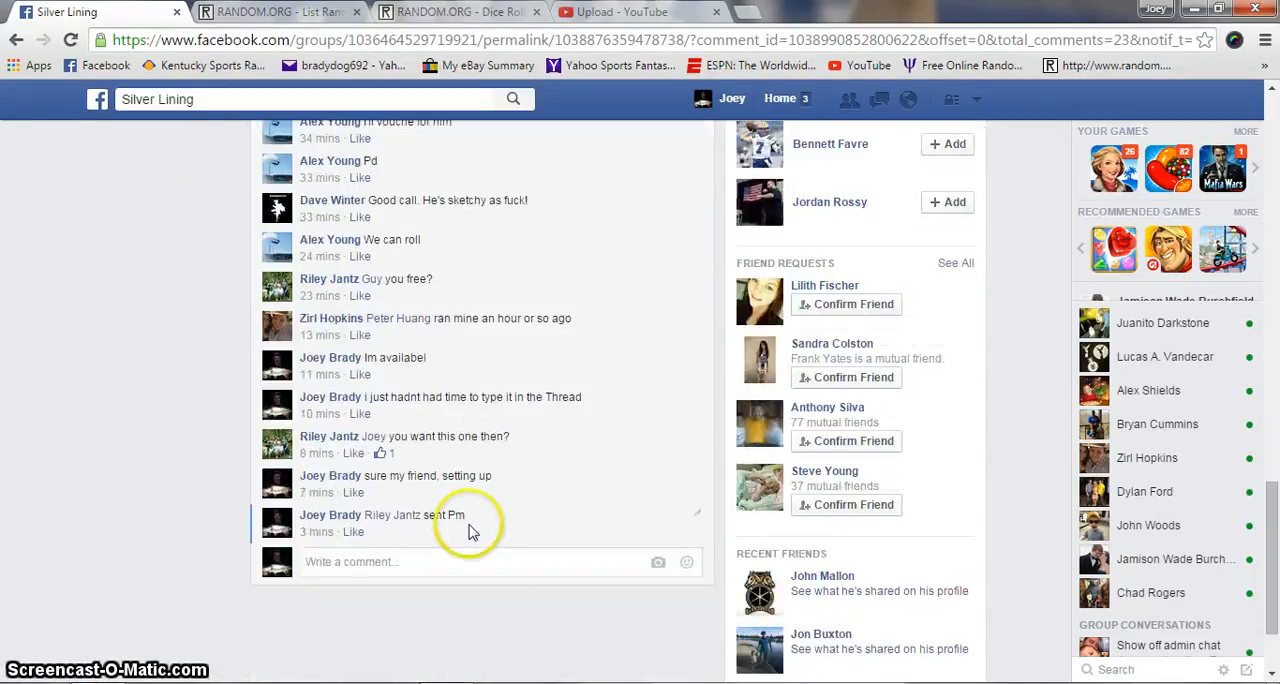
text(Live)
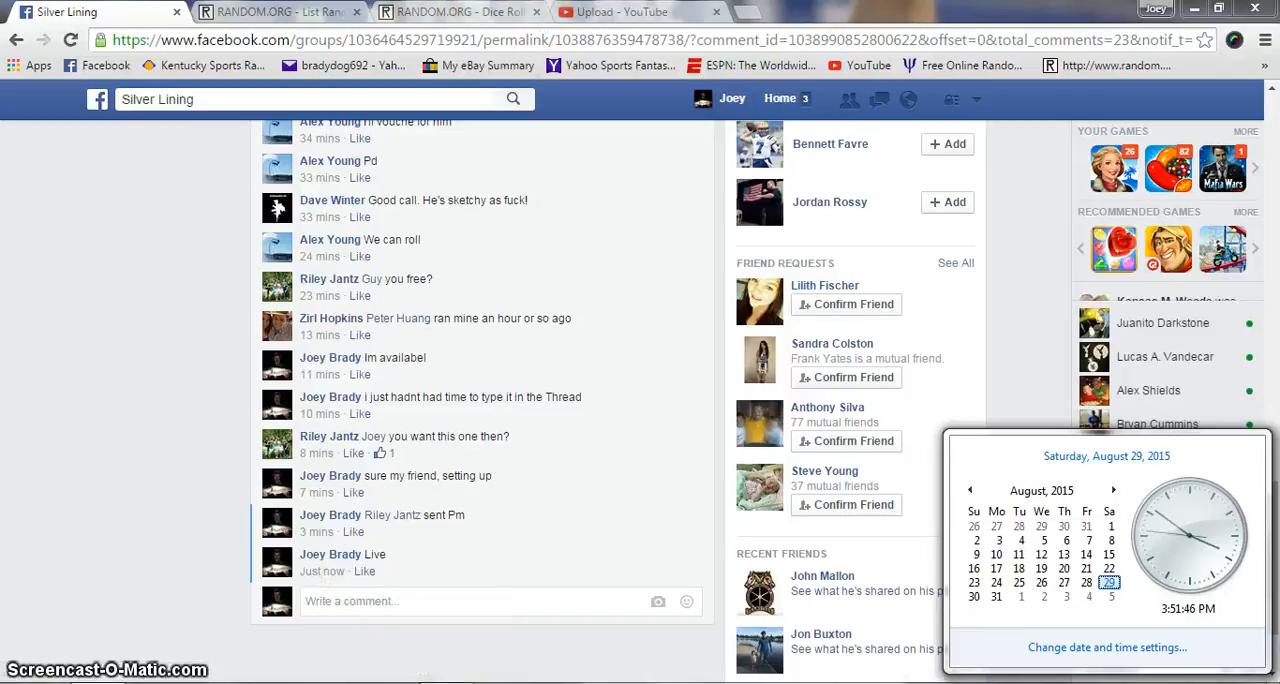
- Roll two dice on the RANDOM.ORG Dice Roller
click(460, 12)
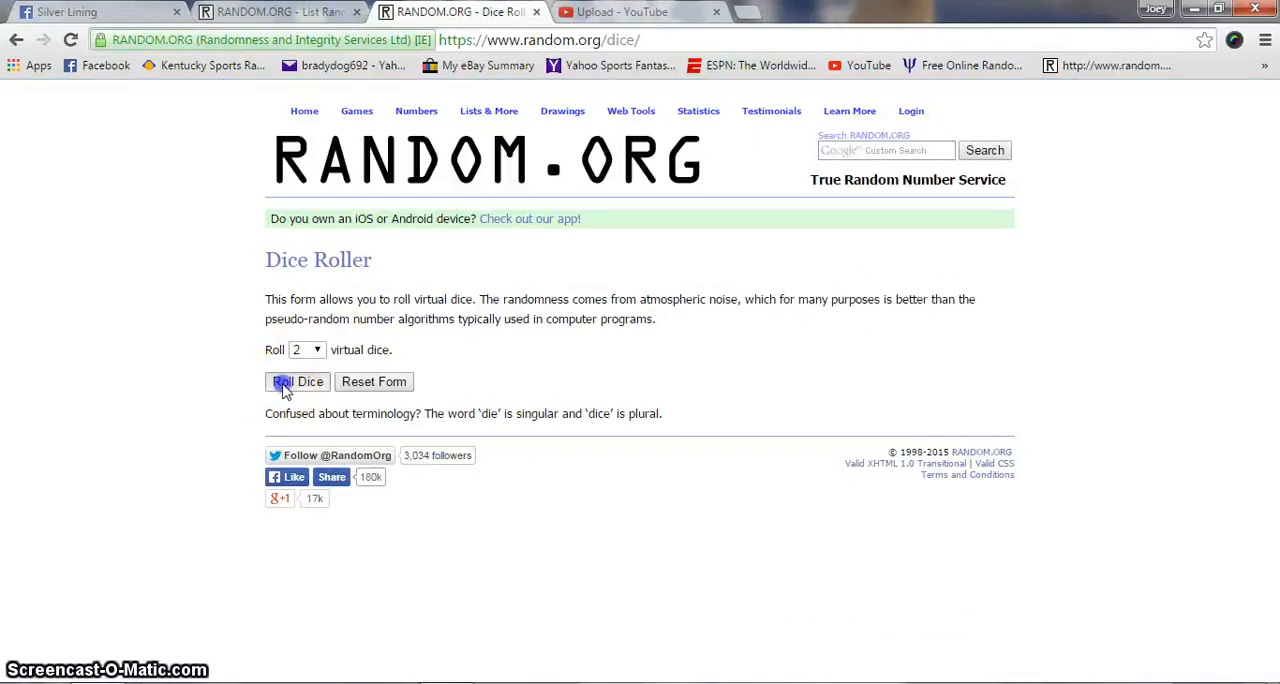
click(296, 380)
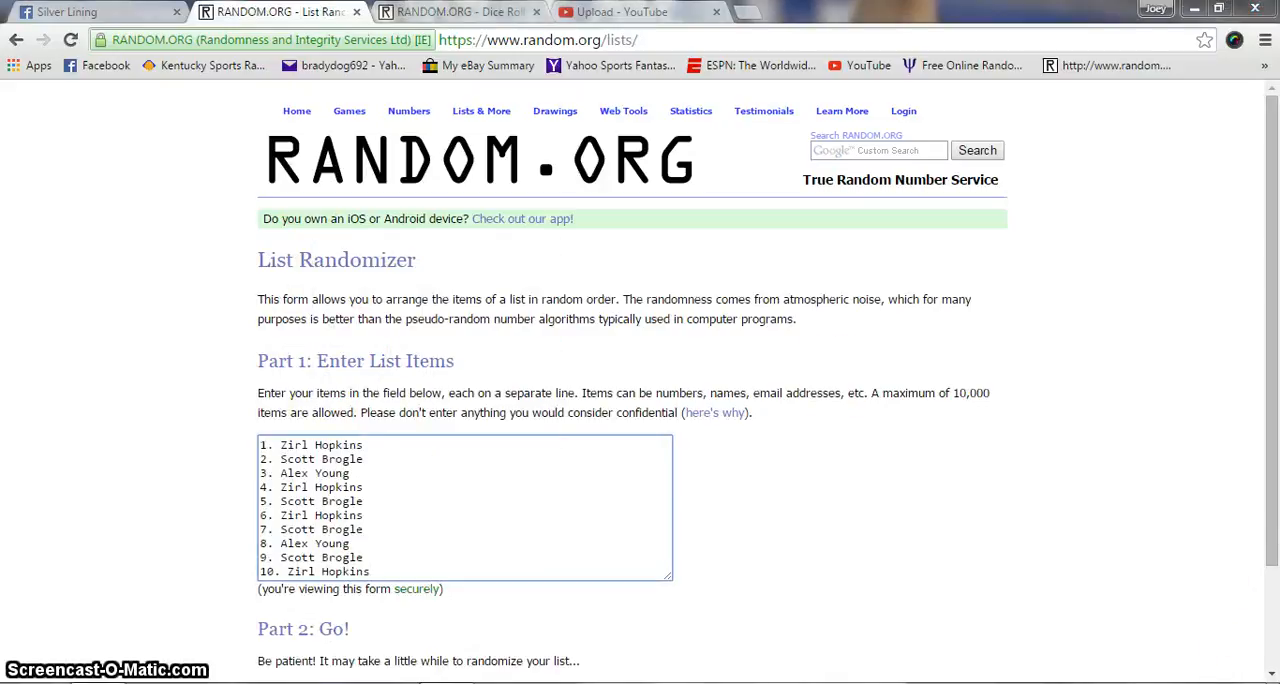
- Shuffle the ten-name list four times, then recall the 1-and-4 dice roll
scroll(down, 3)
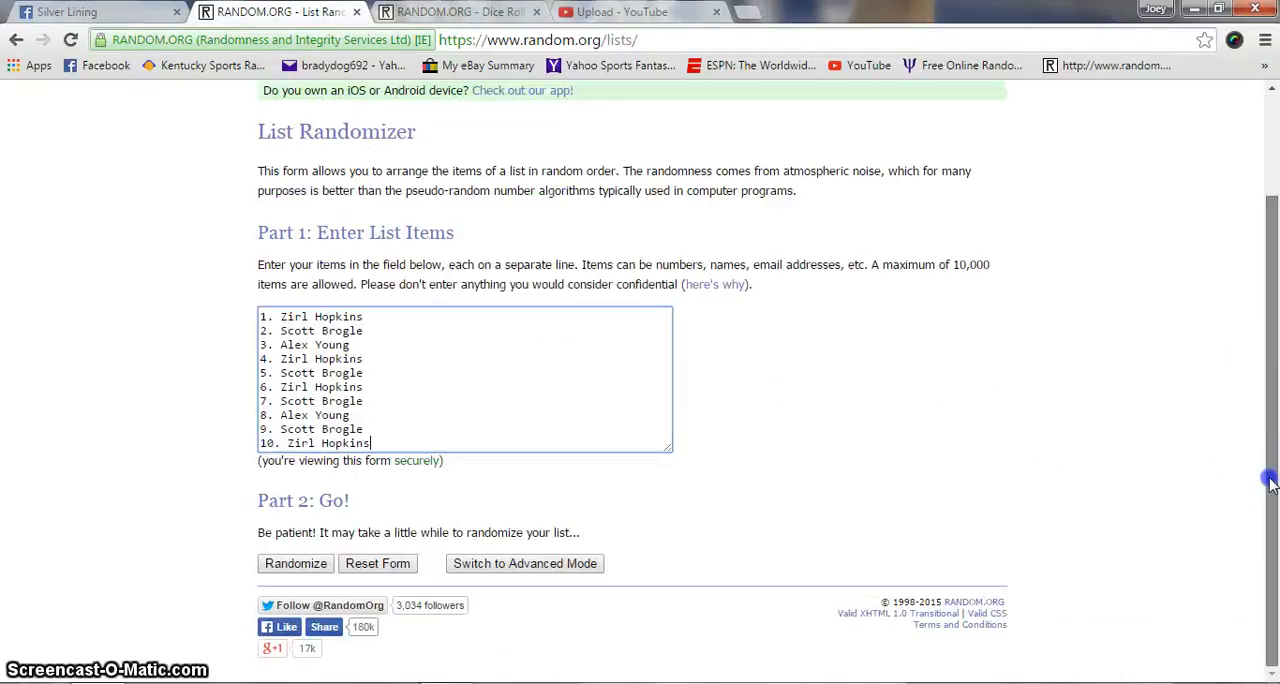
click(296, 564)
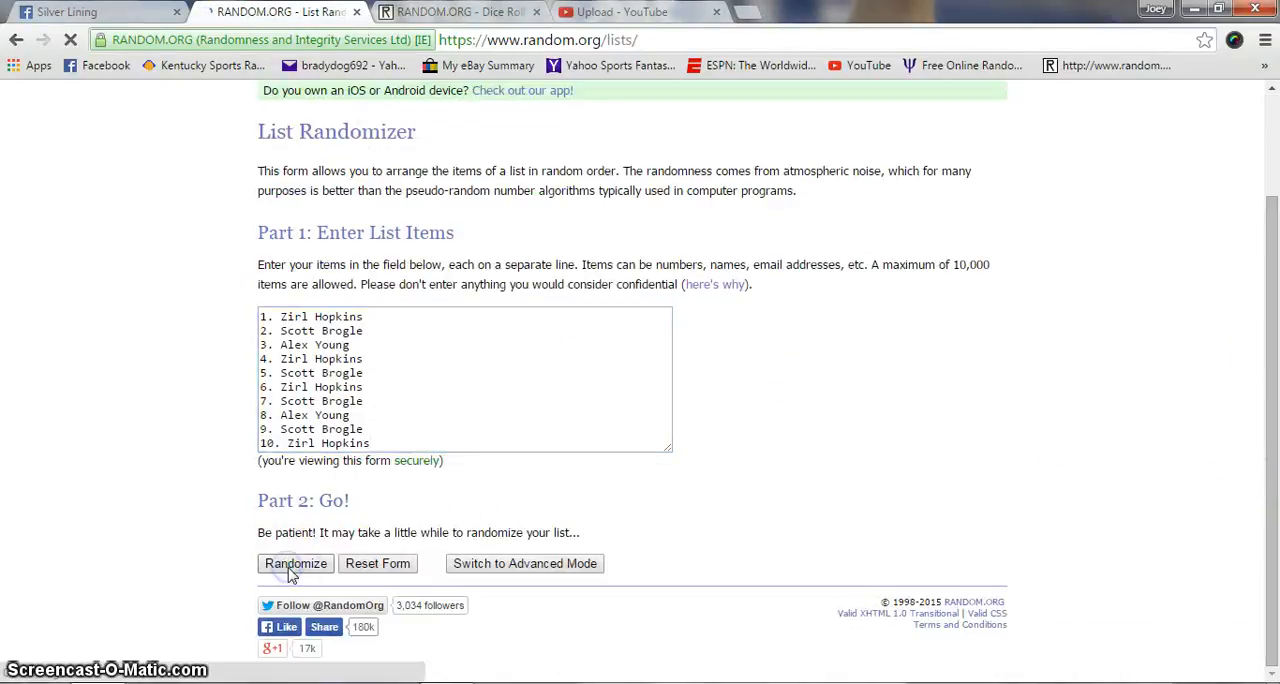
click(296, 564)
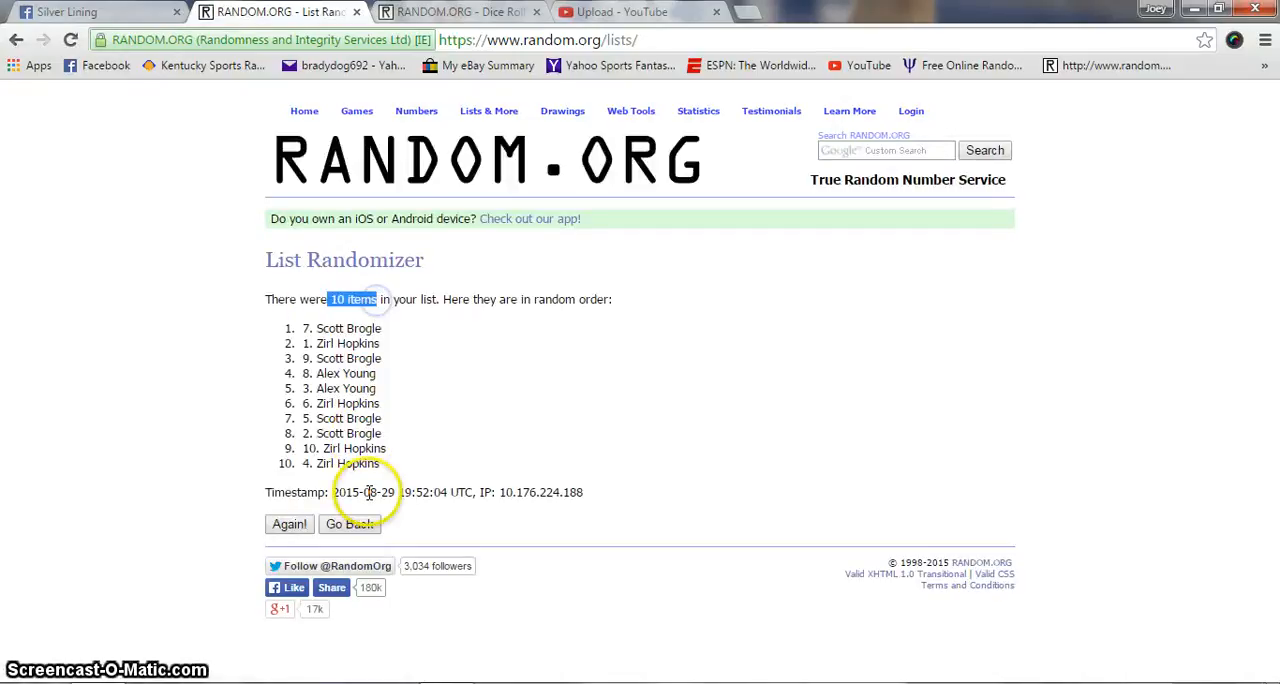
click(288, 524)
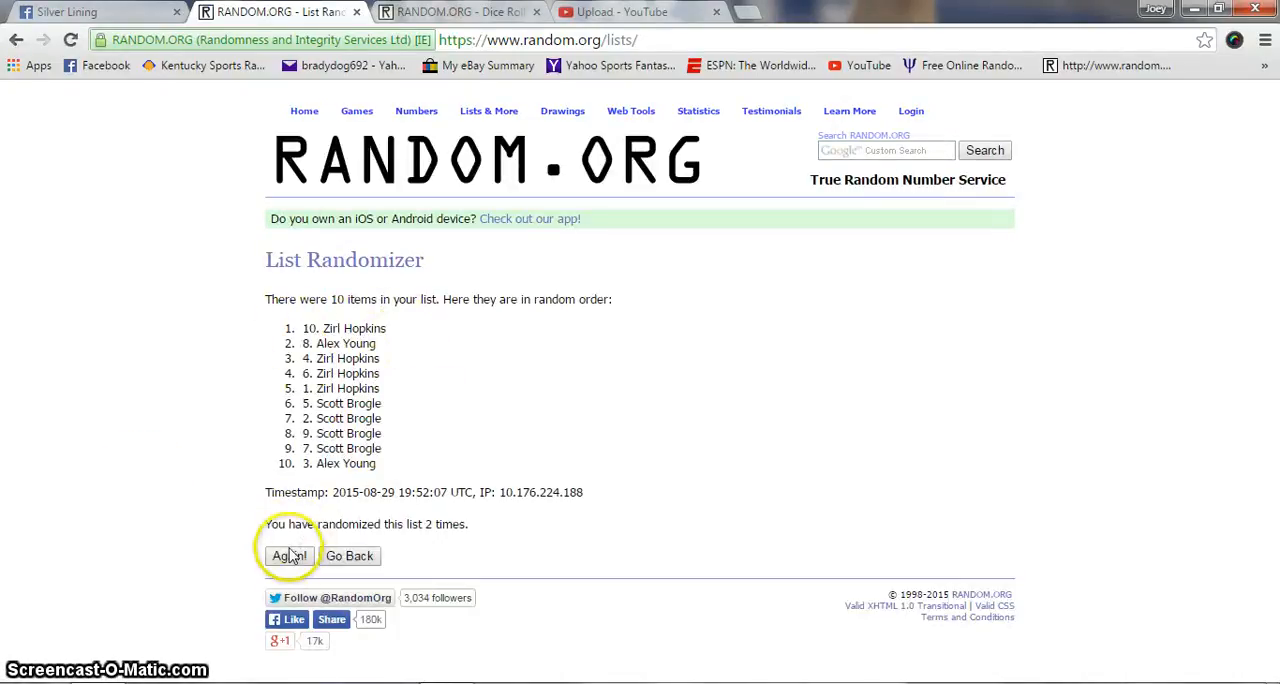
click(288, 556)
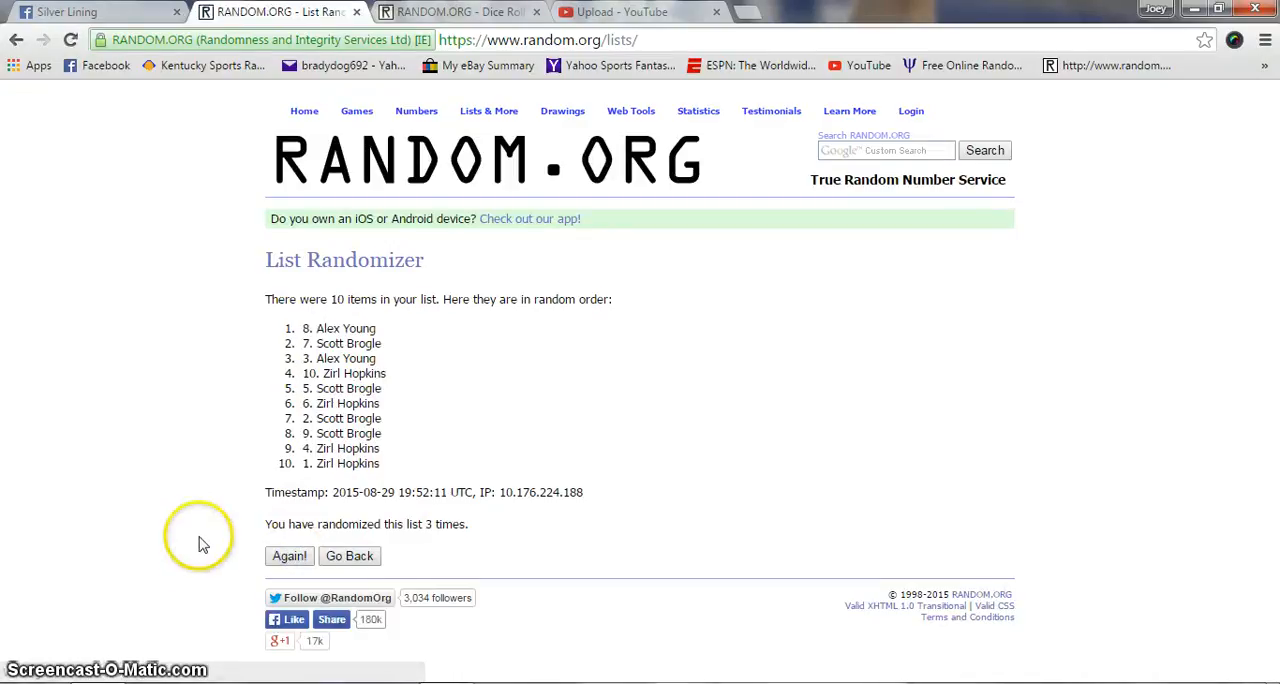
click(288, 556)
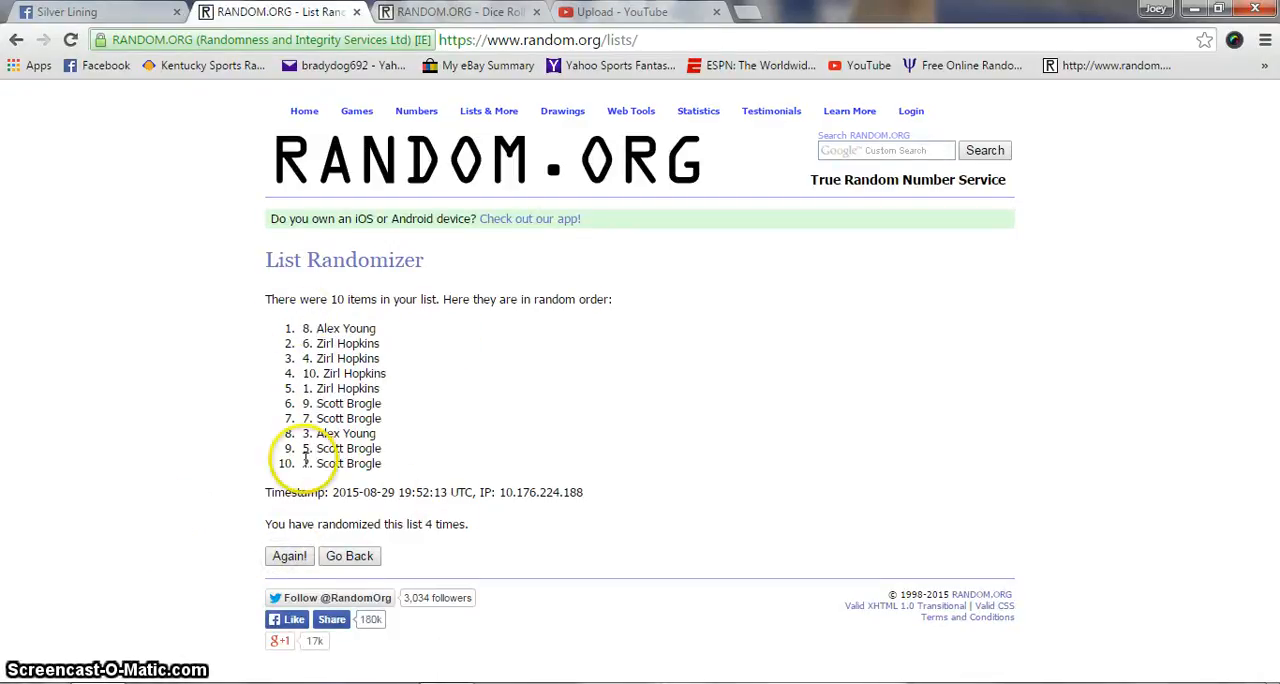
click(460, 12)
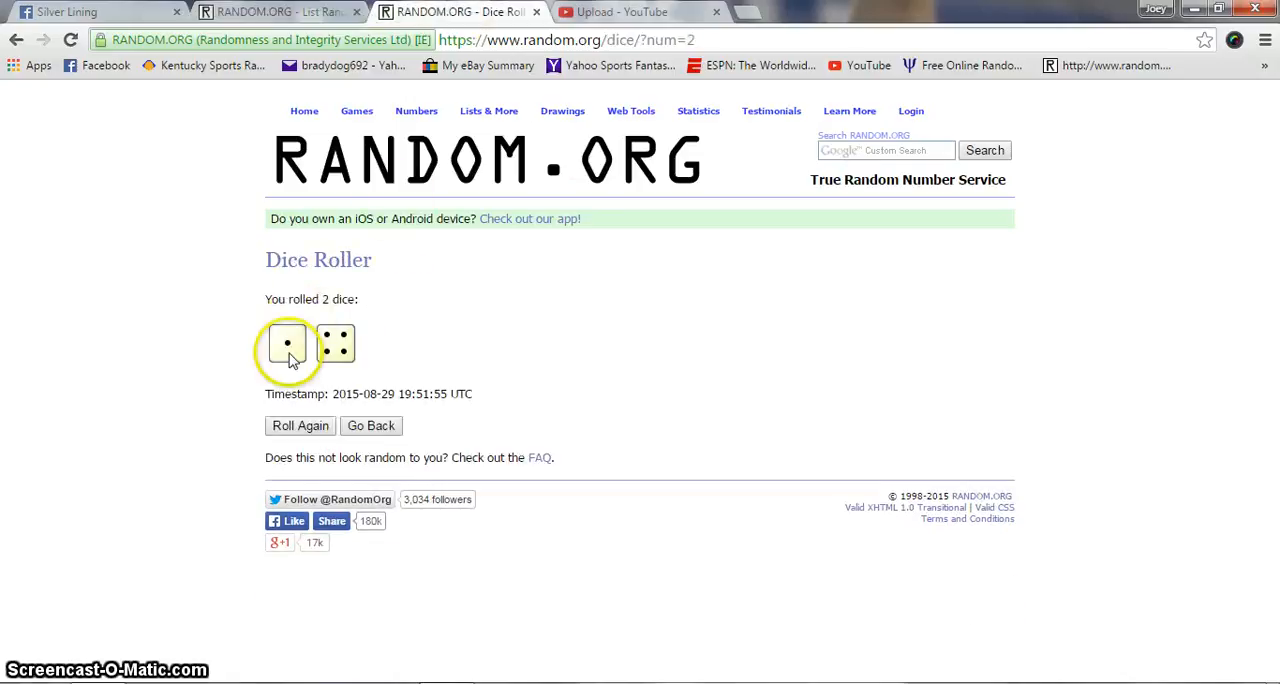
- Shuffle the list a fifth time and highlight the '5 times' randomization count
click(270, 12)
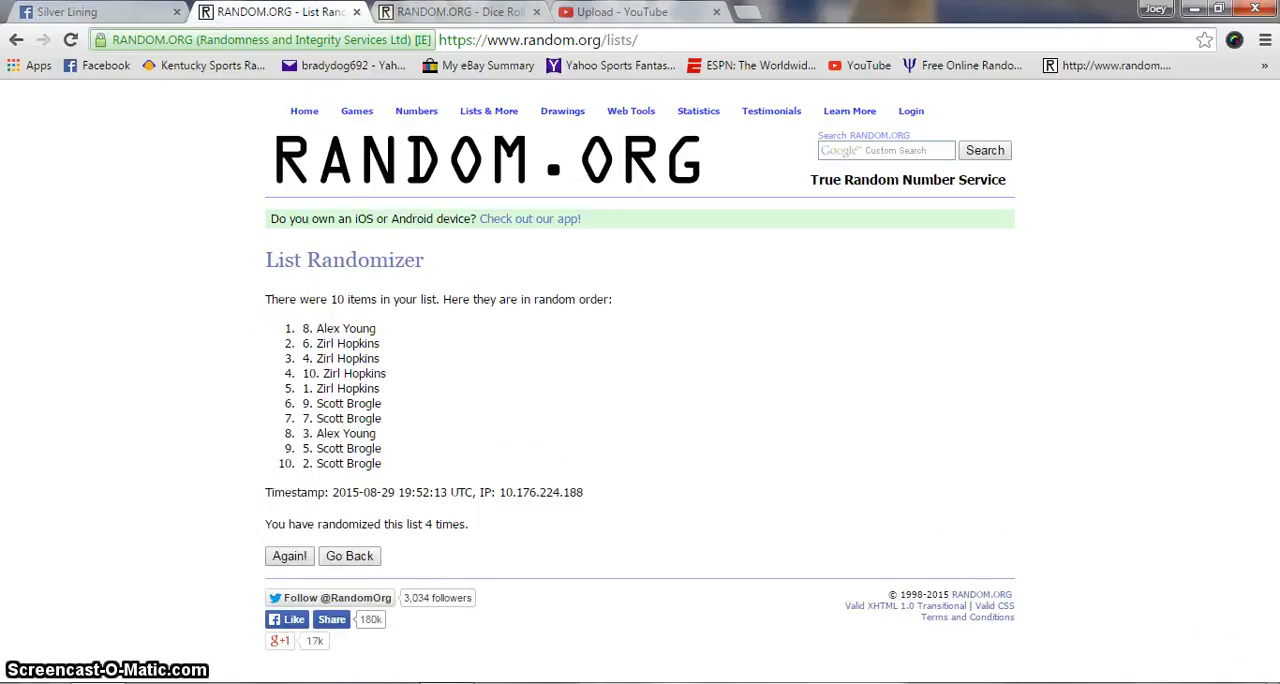
click(1156, 8)
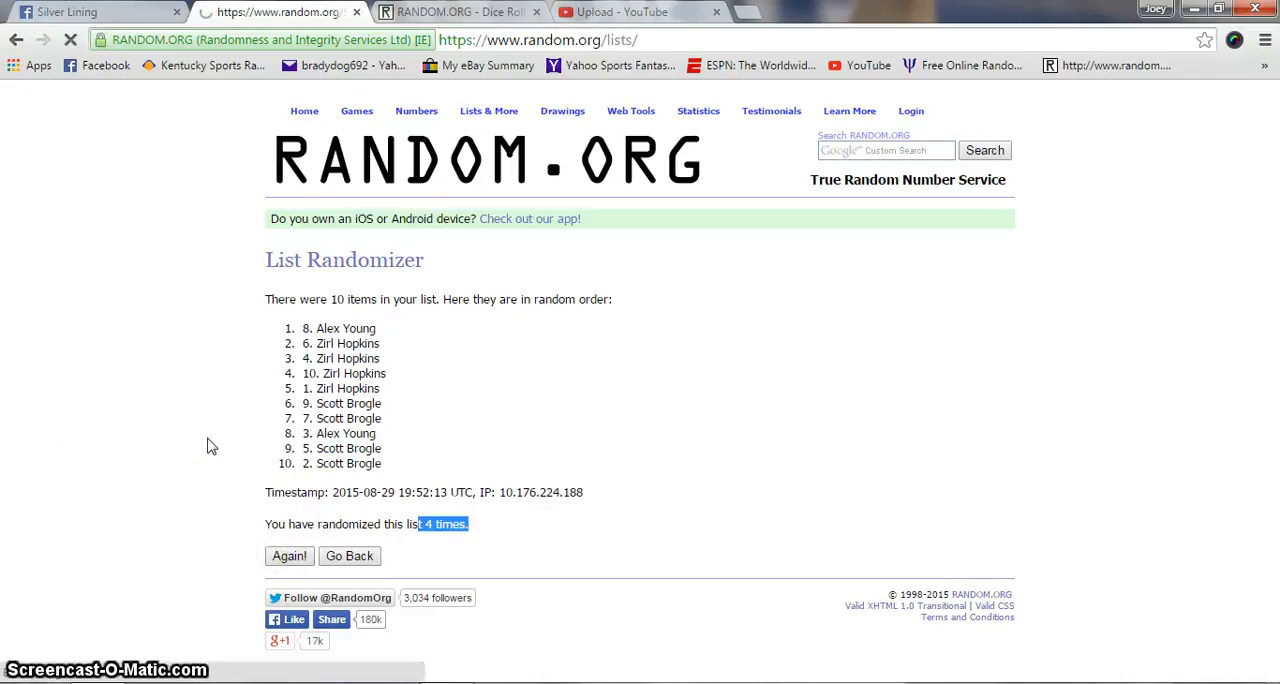
click(288, 556)
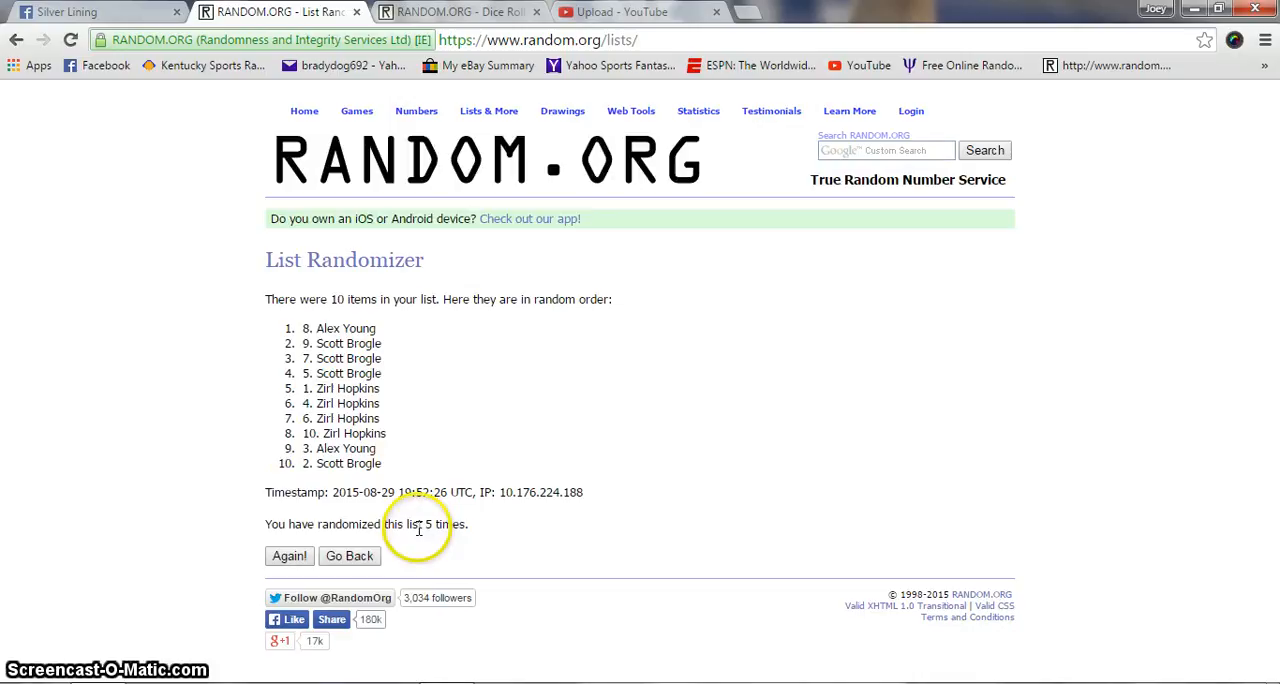
drag(418, 524, 468, 524)
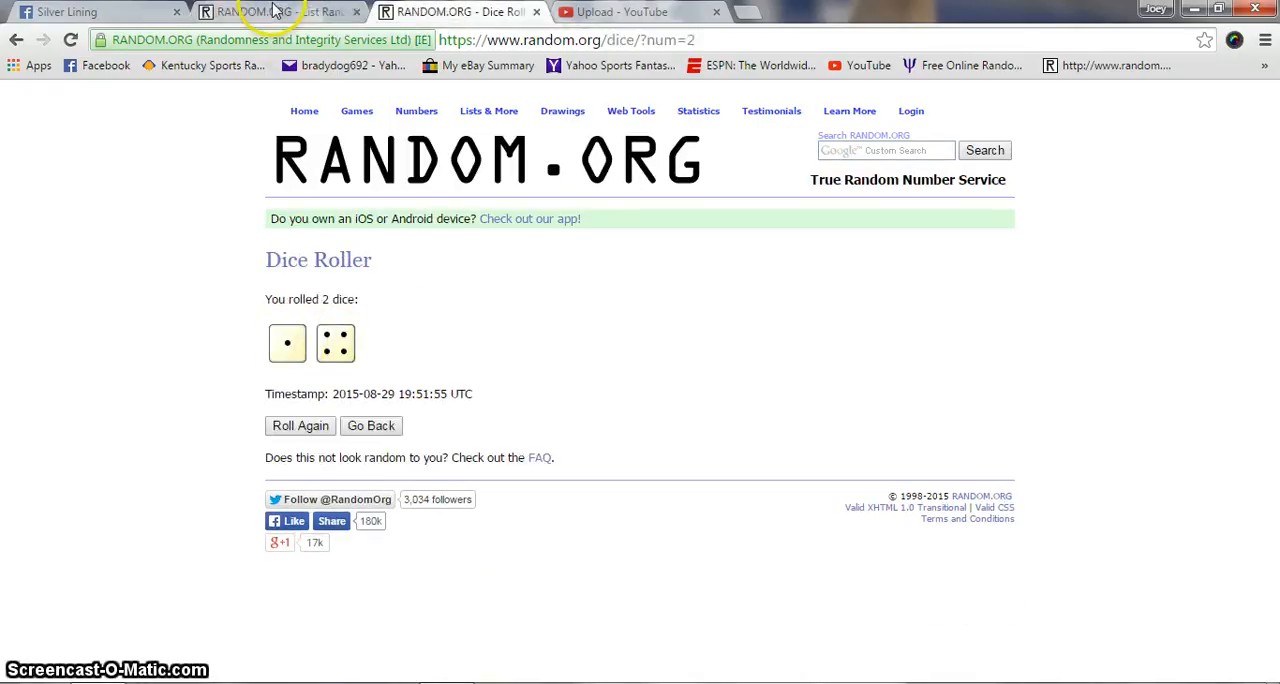
- Comment 'Done' on the Facebook lot thread to close the randomizing
click(280, 12)
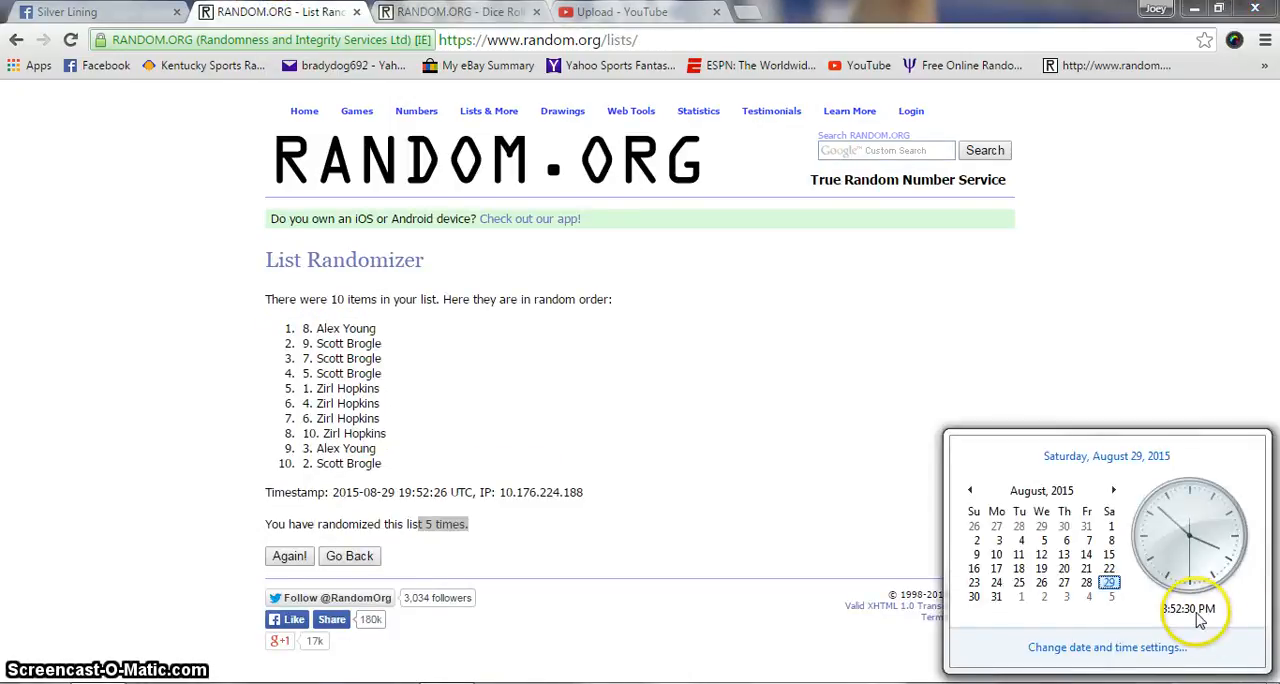
click(90, 12)
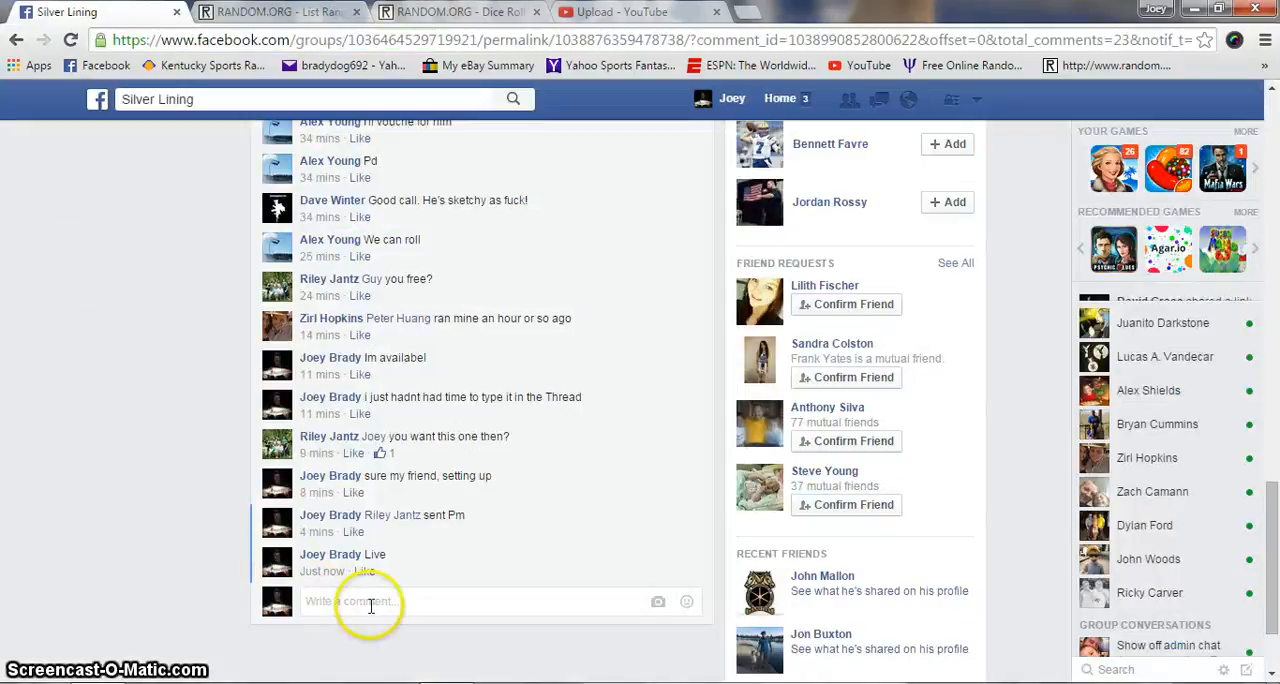
text(Done)
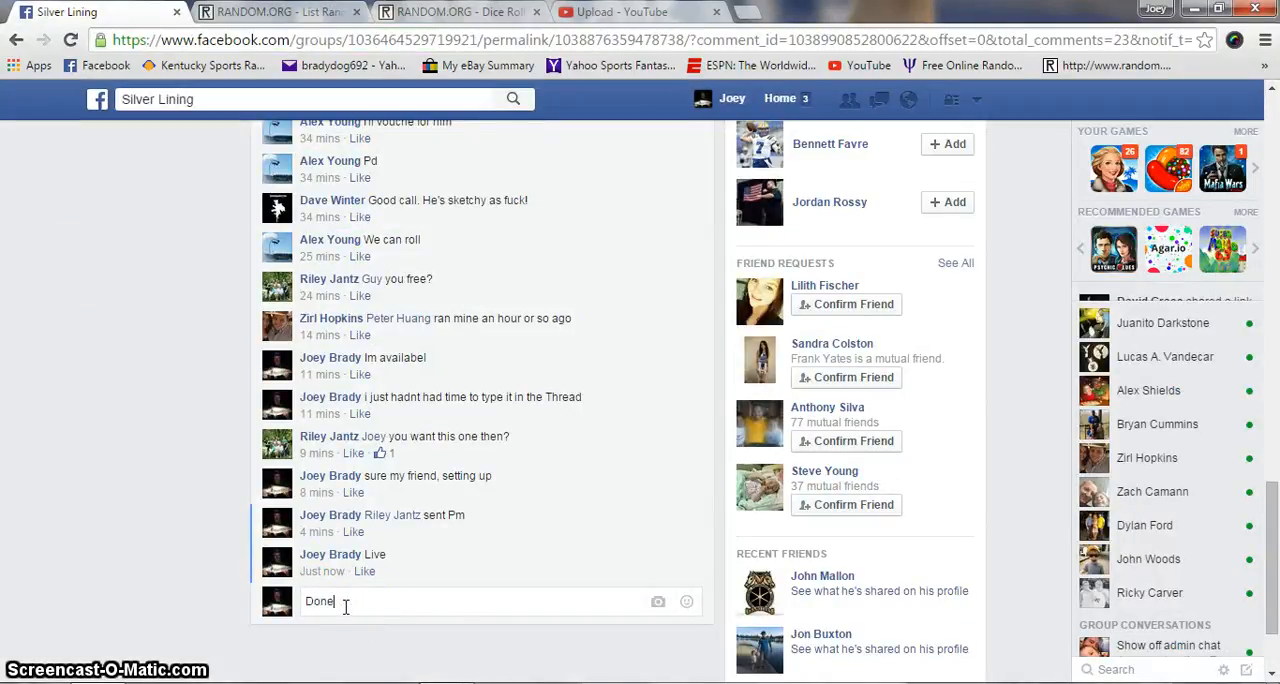